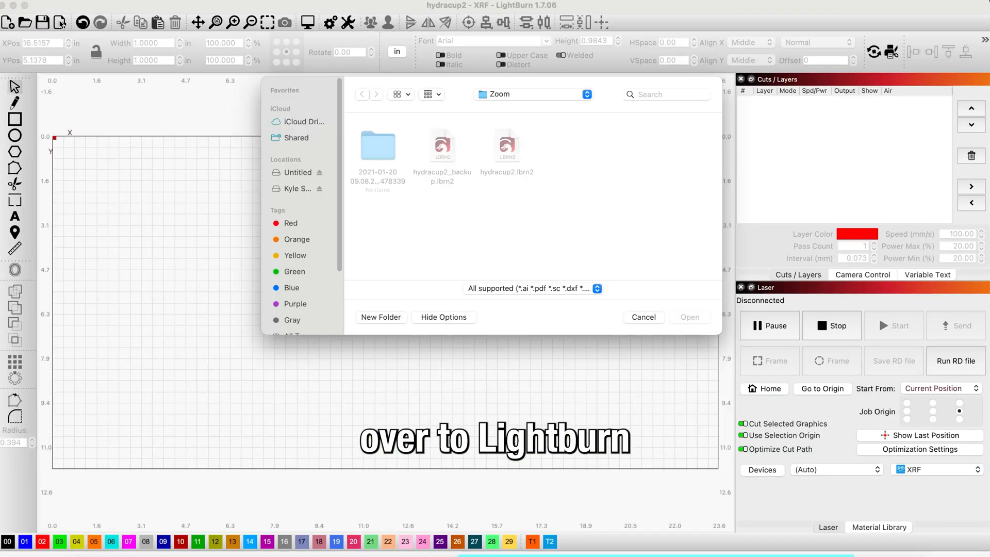
- Open hydracup2.lbrn2 as a project rather than importing it
{"action": "left_click", "coordinate": [507, 145]}
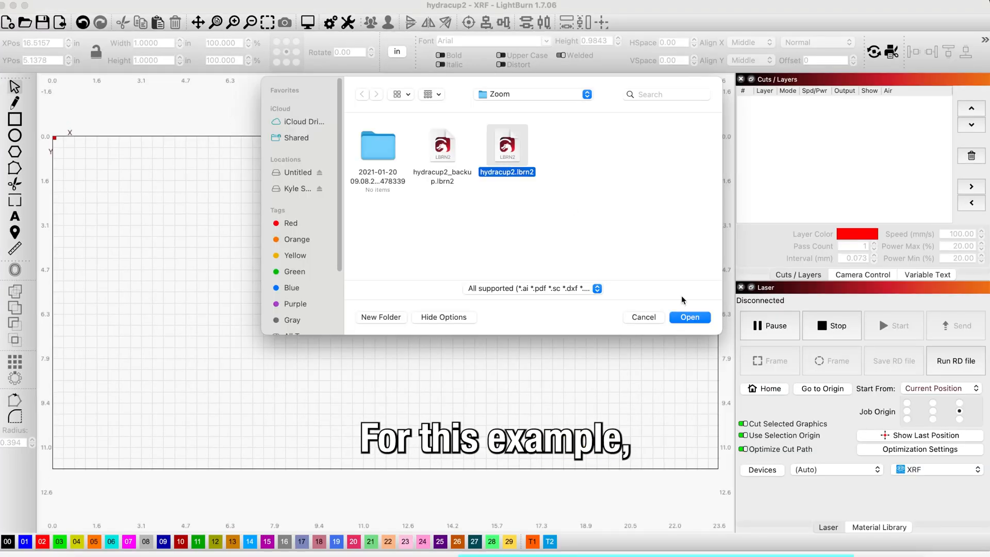
{"action": "left_click", "coordinate": [690, 317]}
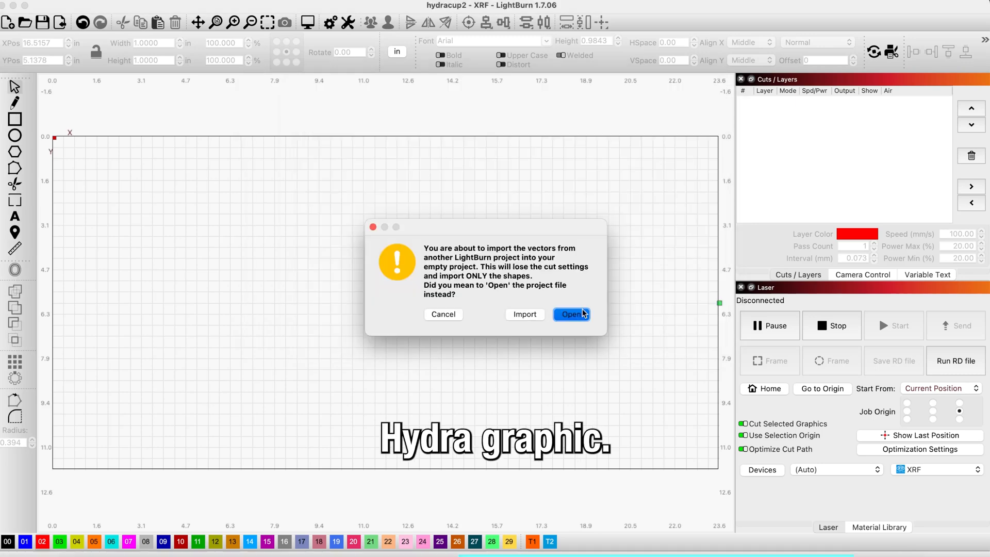
{"action": "left_click", "coordinate": [570, 314]}
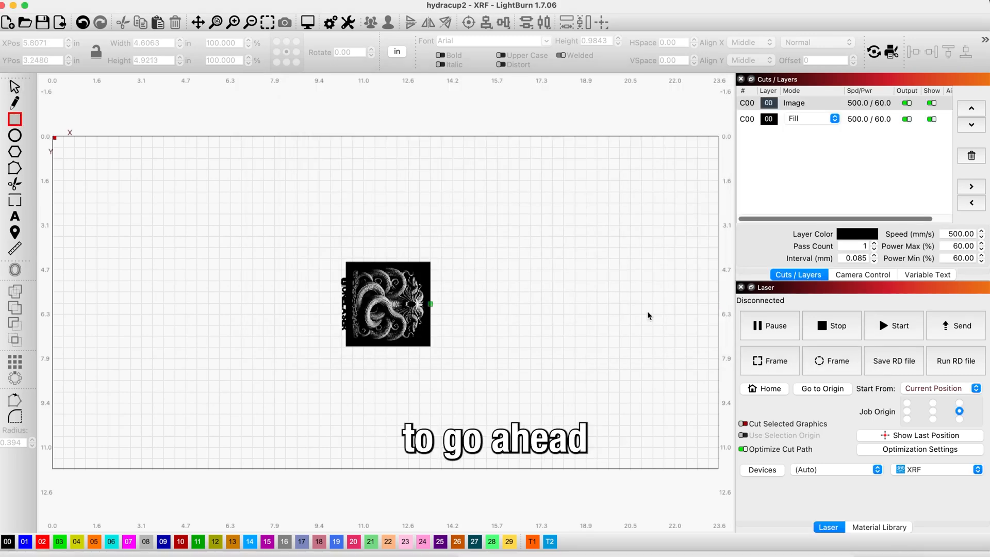
- Draw a square right of the Hydra graphic and set its width to 1.0000 in
{"action": "left_click_drag", "start_coordinate": [505, 254], "coordinate": [545, 290]}
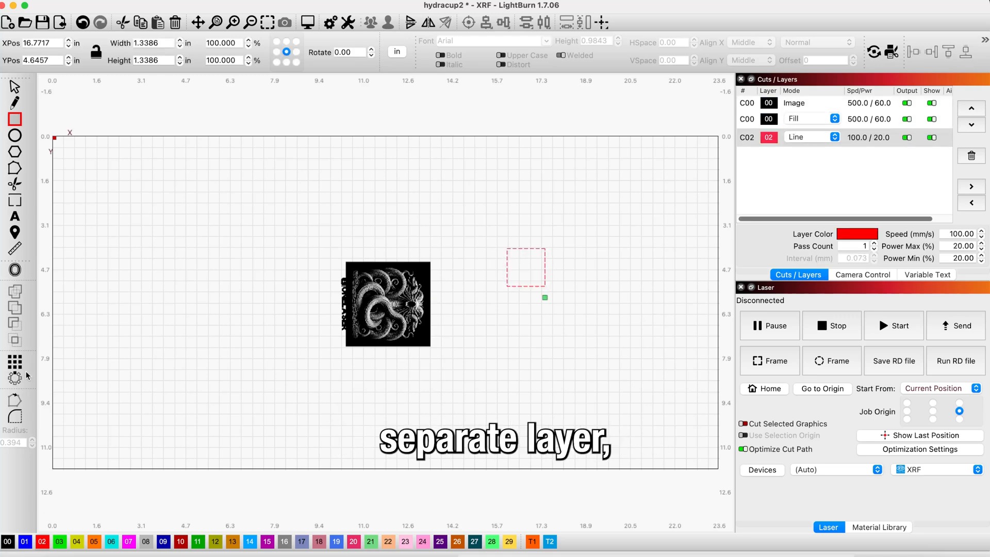
{"action": "left_click", "coordinate": [525, 267]}
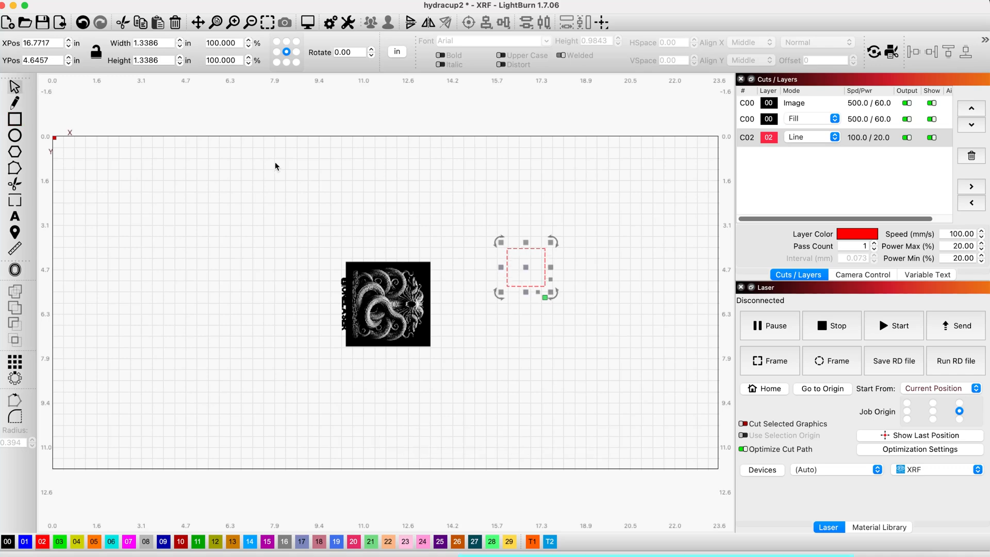
{"action": "left_click", "coordinate": [152, 42]}
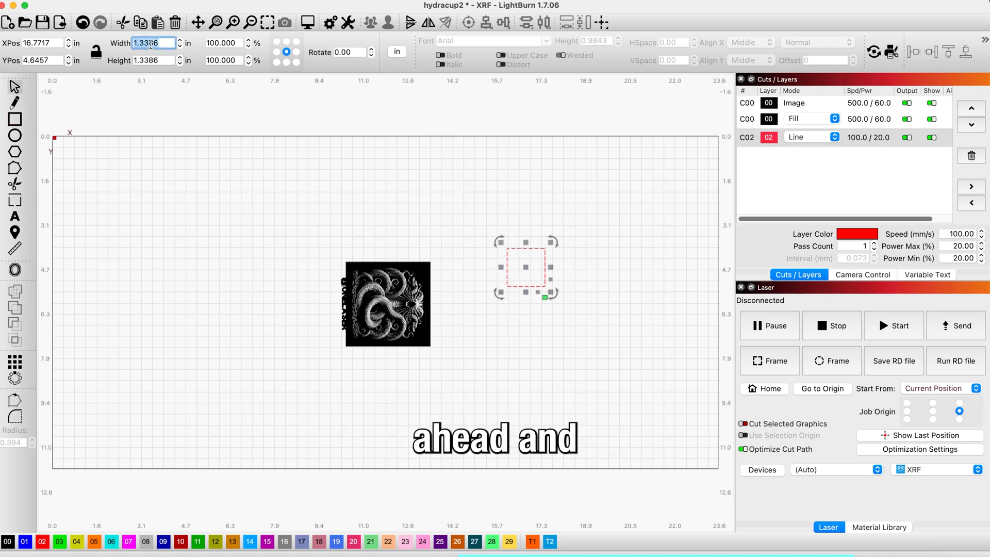
{"action": "type", "text": "1"}
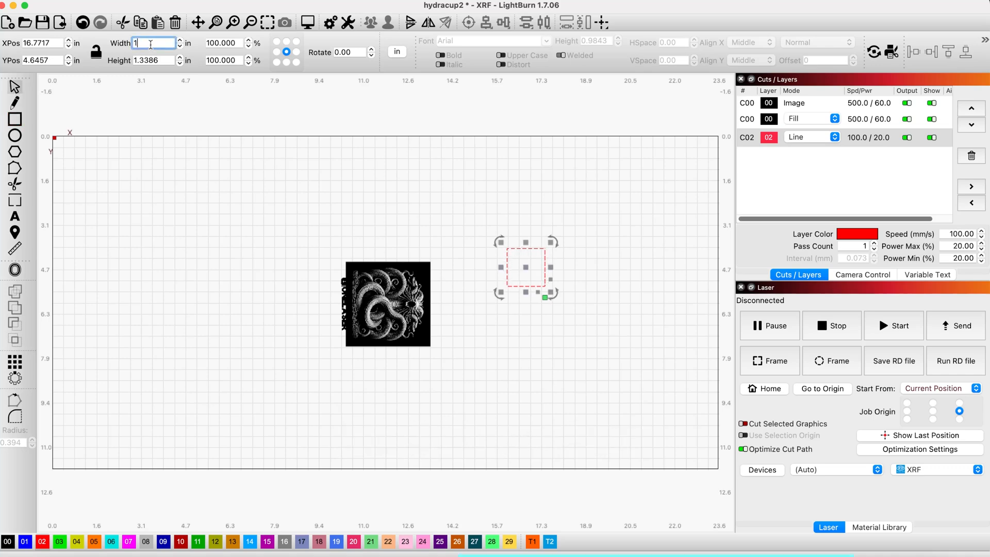
{"action": "type", "text": "1.0000"}
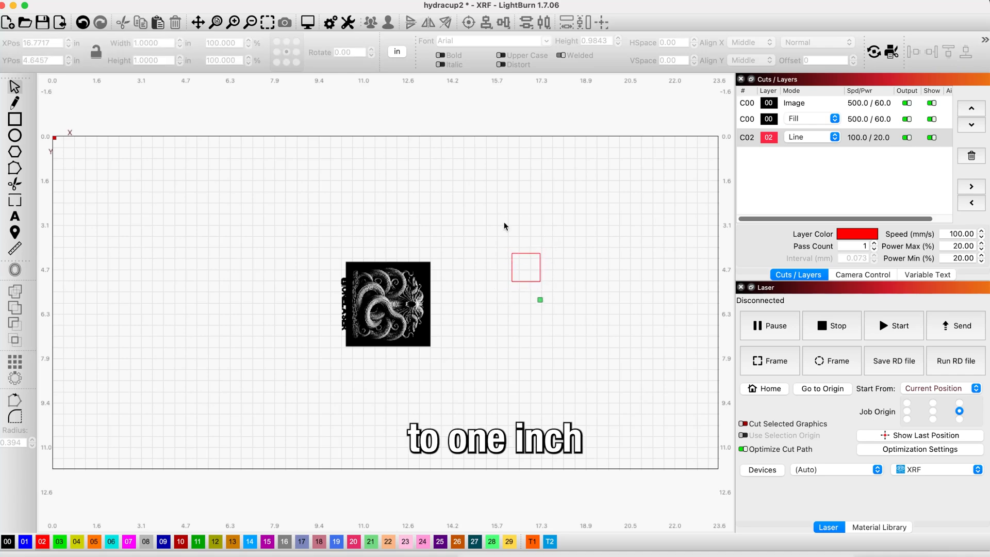
- Review the red layer C02's cut settings, then close them
{"action": "left_click", "coordinate": [525, 267]}
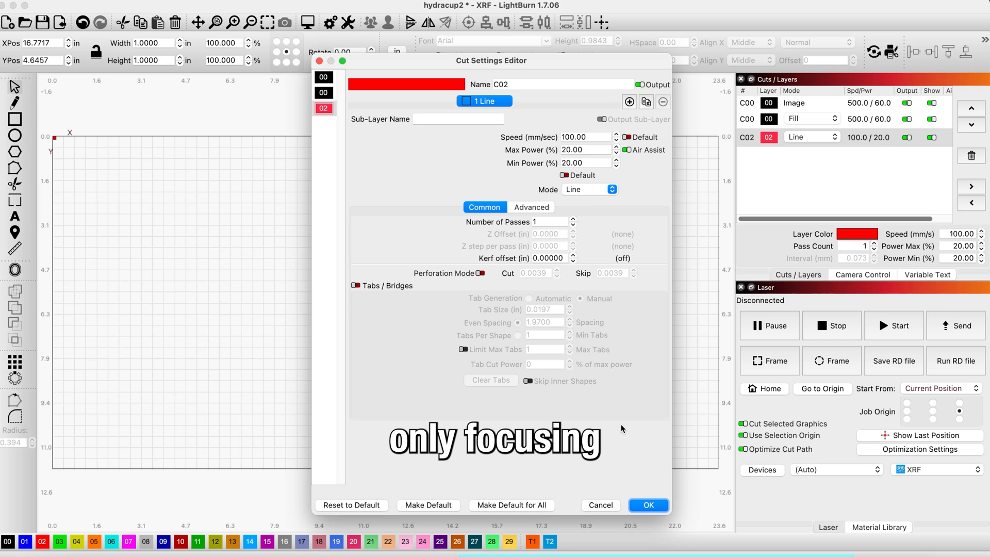
{"action": "left_click", "coordinate": [648, 505]}
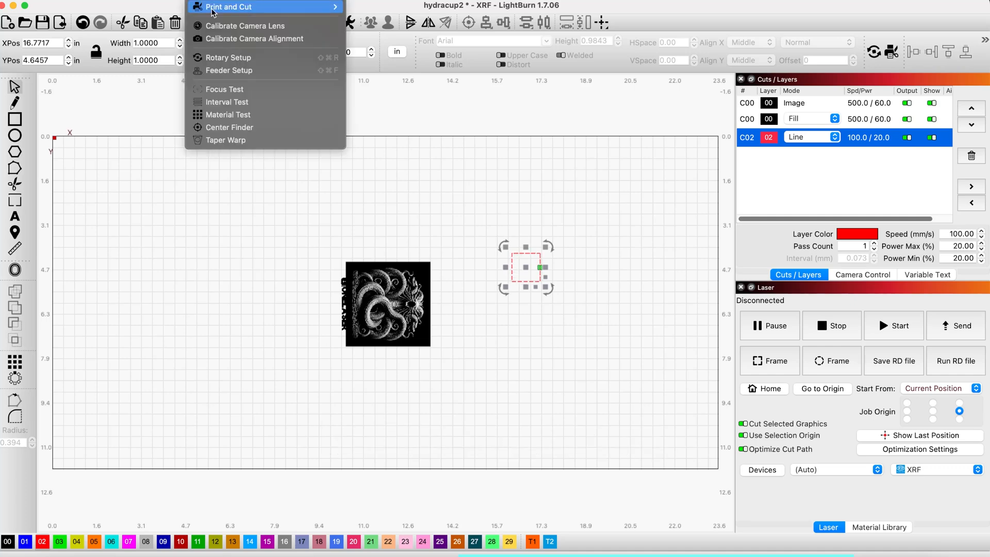
- Enable chuck rotary with 3000 steps per rotation and a 3 in object diameter
{"action": "left_click", "coordinate": [231, 57]}
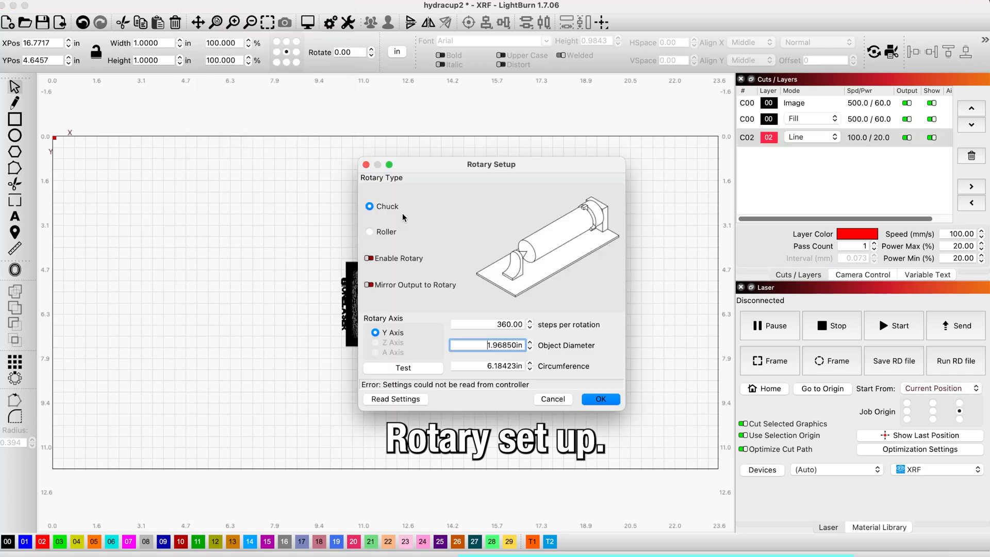
{"action": "left_click", "coordinate": [369, 258]}
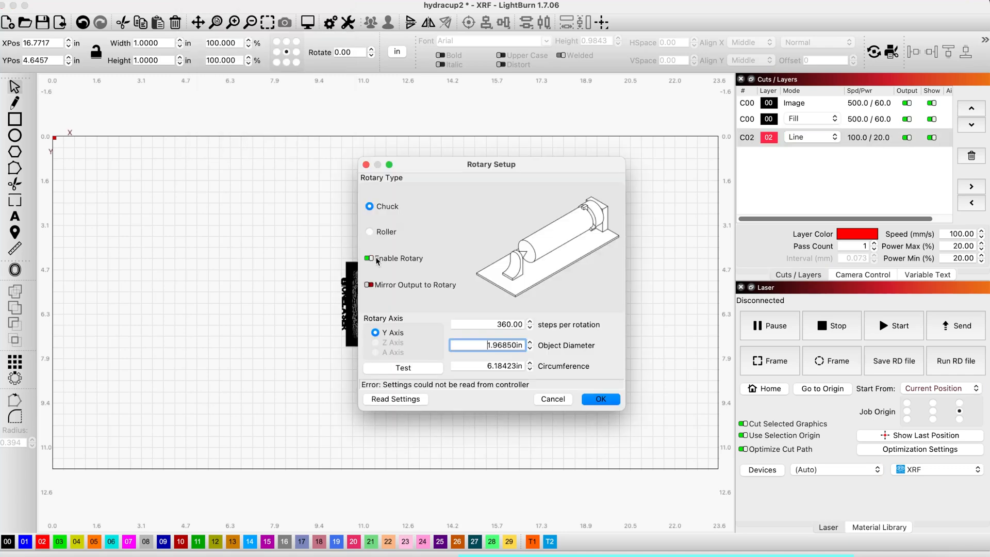
{"action": "left_click", "coordinate": [369, 258]}
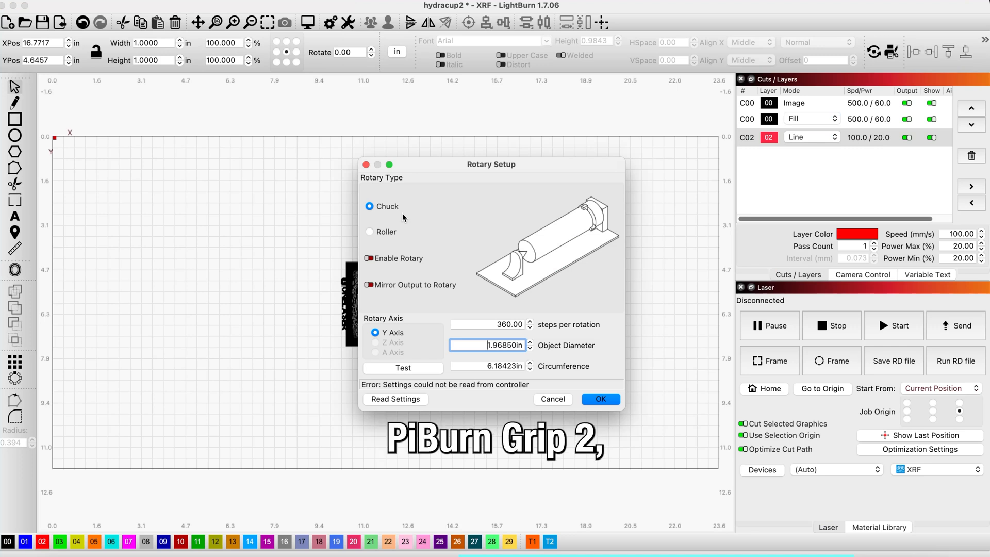
{"action": "left_click", "coordinate": [369, 258]}
{"action": "type", "text": "3"}
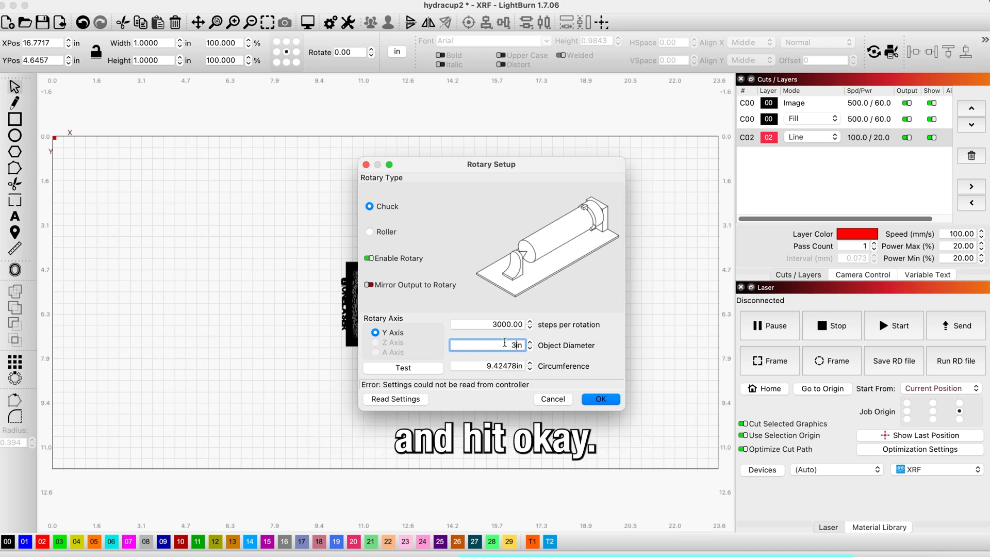
{"action": "left_click", "coordinate": [599, 399]}
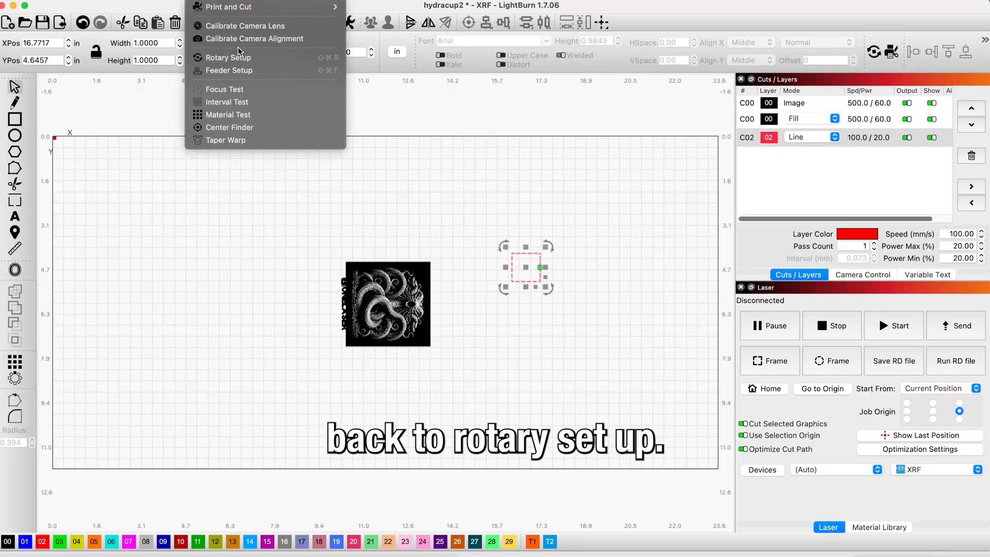
- Change the rotary steps per rotation to 5000, keeping the 3 in diameter
{"action": "left_click", "coordinate": [228, 57]}
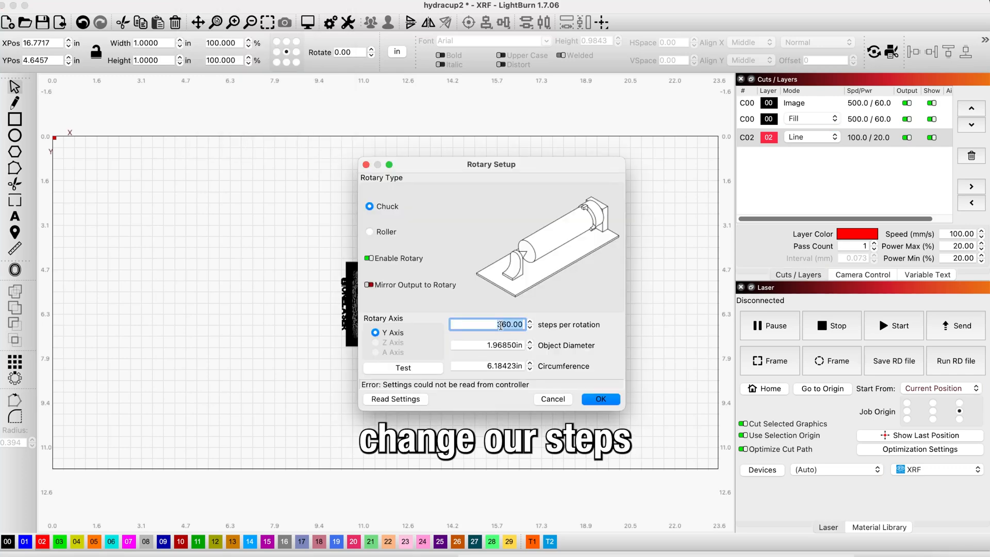
{"action": "type", "text": "500"}
{"action": "left_click", "coordinate": [488, 345]}
{"action": "type", "text": "3"}
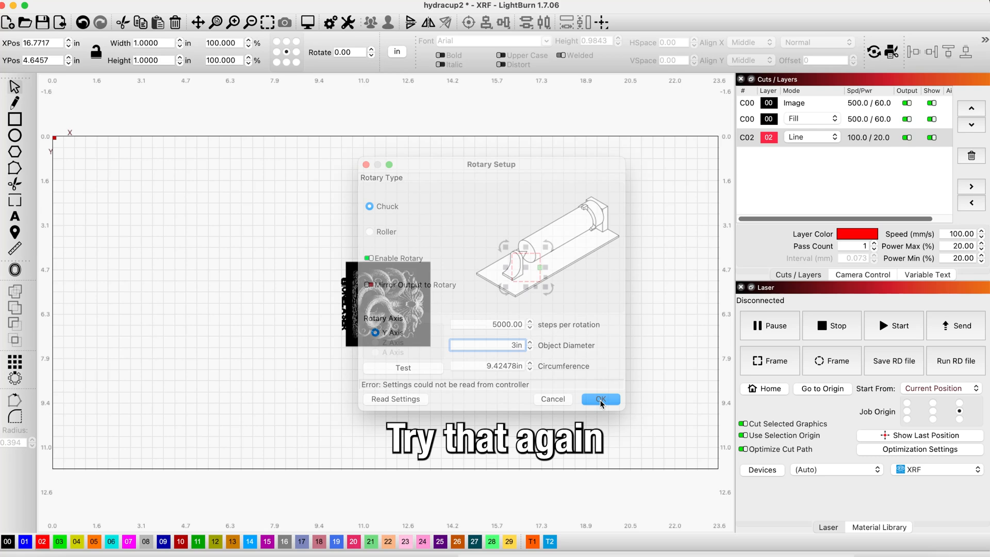
{"action": "left_click", "coordinate": [599, 398]}
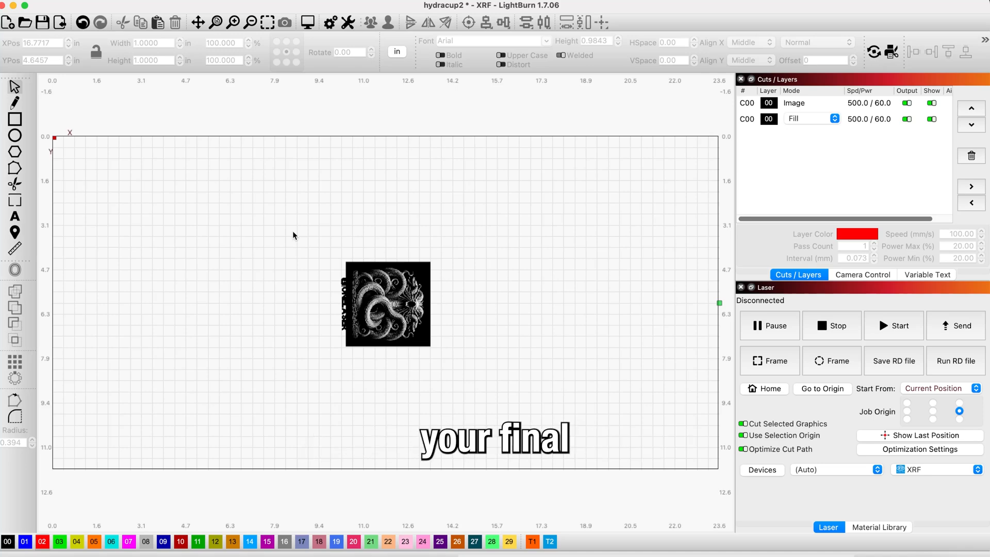
- Remove the test square, leaving only the Hydra graphic as the final image
{"action": "type", "text": "image."}
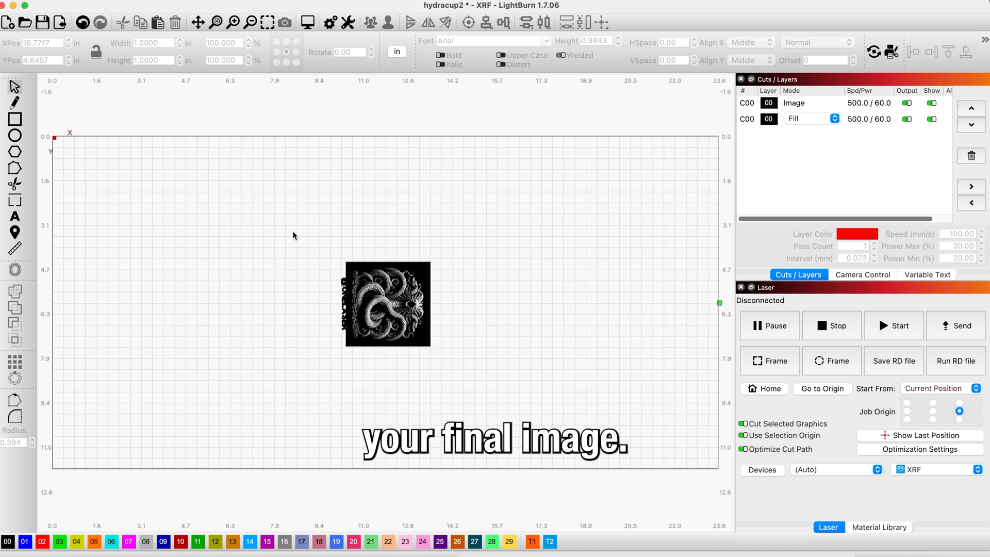